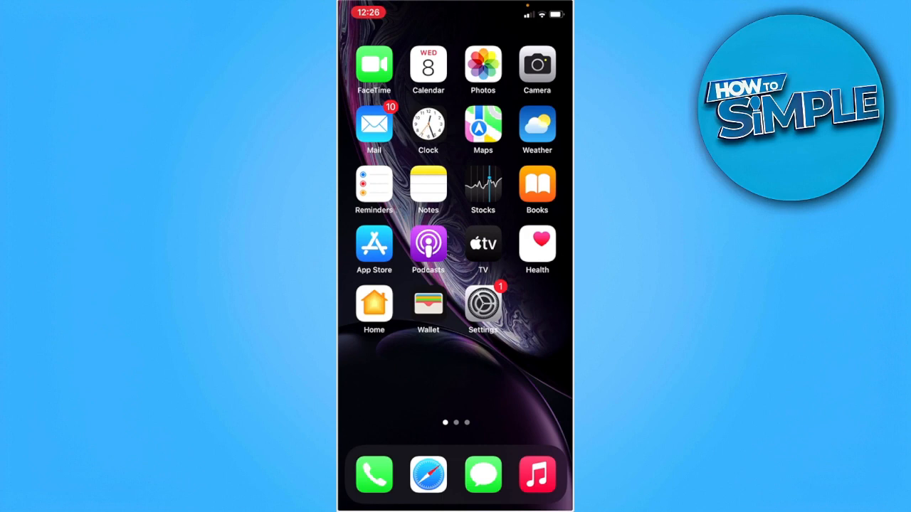
pyautogui.moveTo(423, 128)
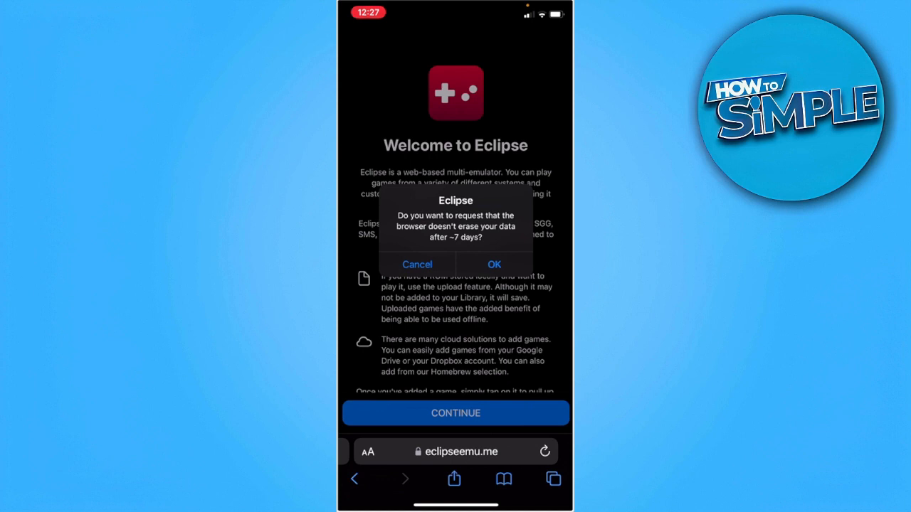
# Step: Allow Eclipse persistent data, dismiss its welcome screen, and bring up Safari's share sheet
pyautogui.click(493, 264)
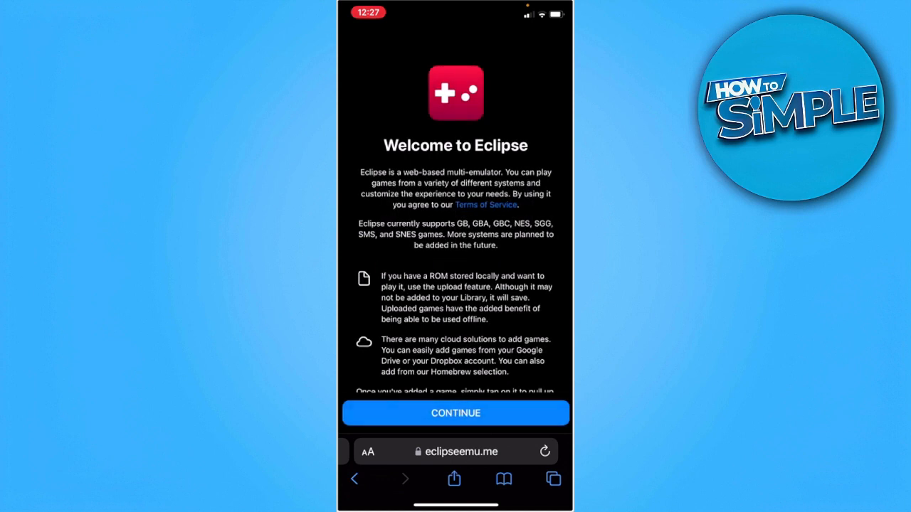
pyautogui.click(456, 413)
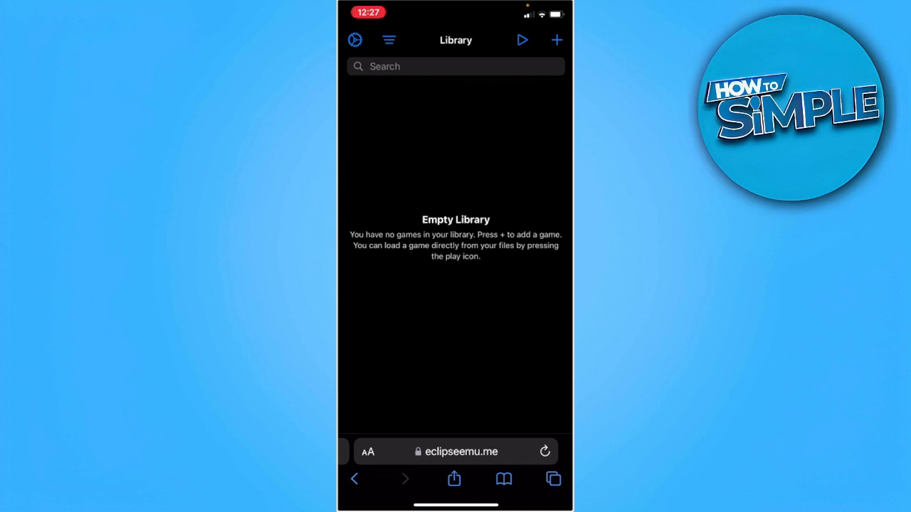
pyautogui.click(453, 478)
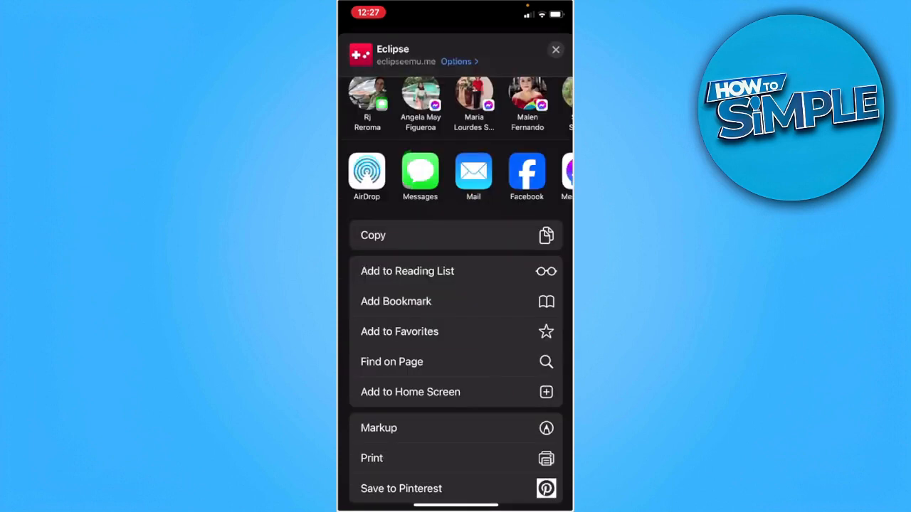
# Step: Add the Eclipse site to the iPhone Home Screen from the share sheet
pyautogui.click(409, 392)
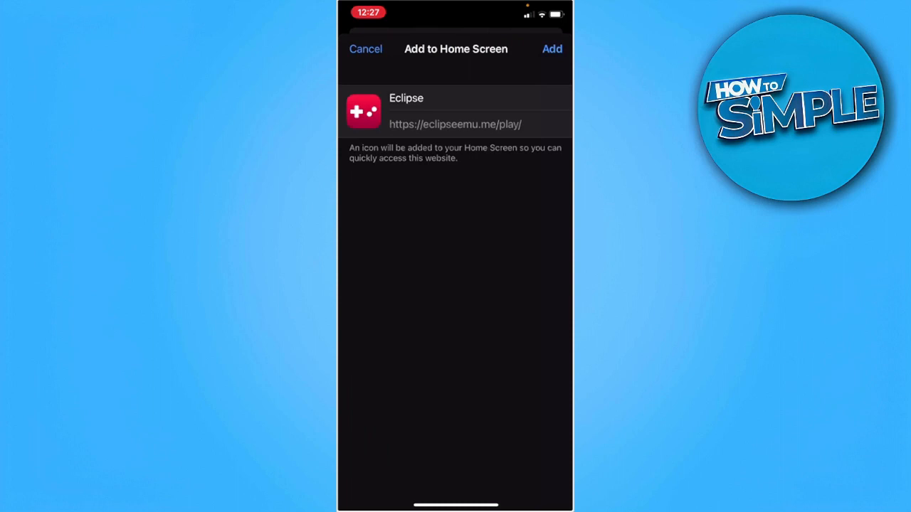
pyautogui.click(552, 48)
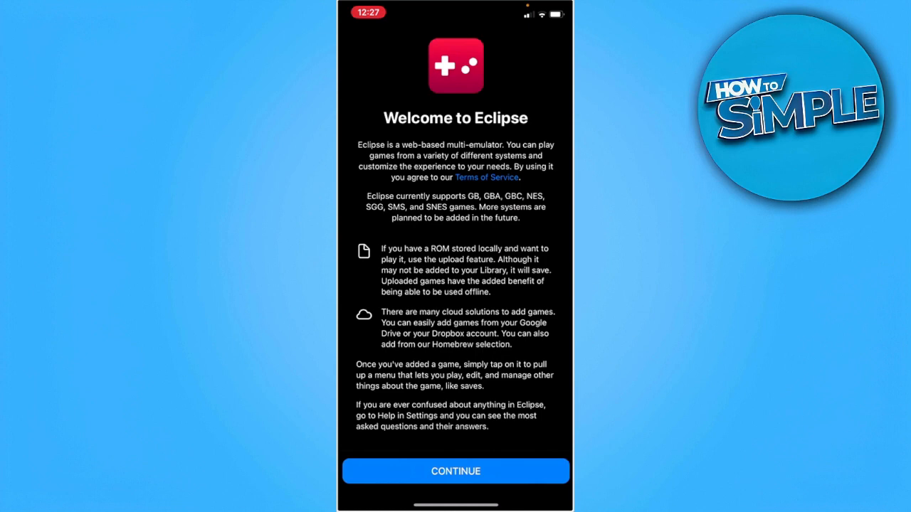
# Step: Dismiss the welcome screen and show the Google Drive, Dropbox and Homebrew sources
pyautogui.click(456, 471)
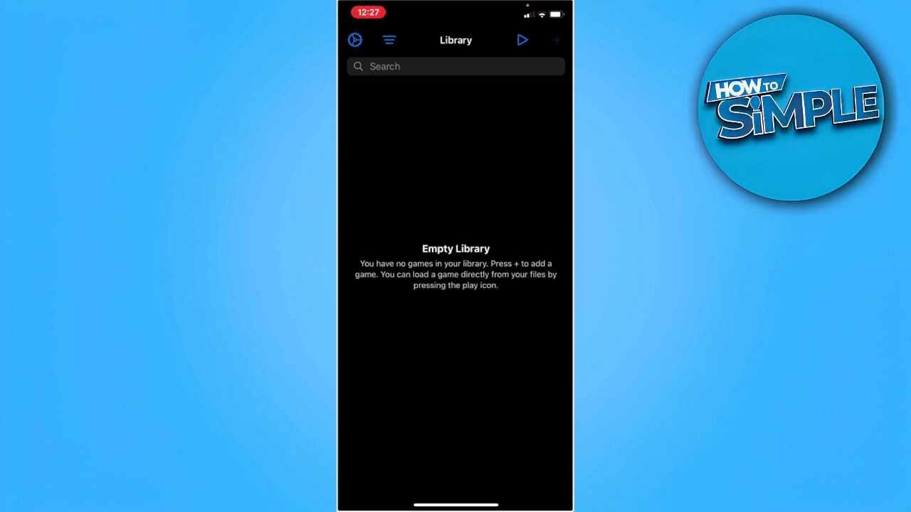
pyautogui.click(557, 40)
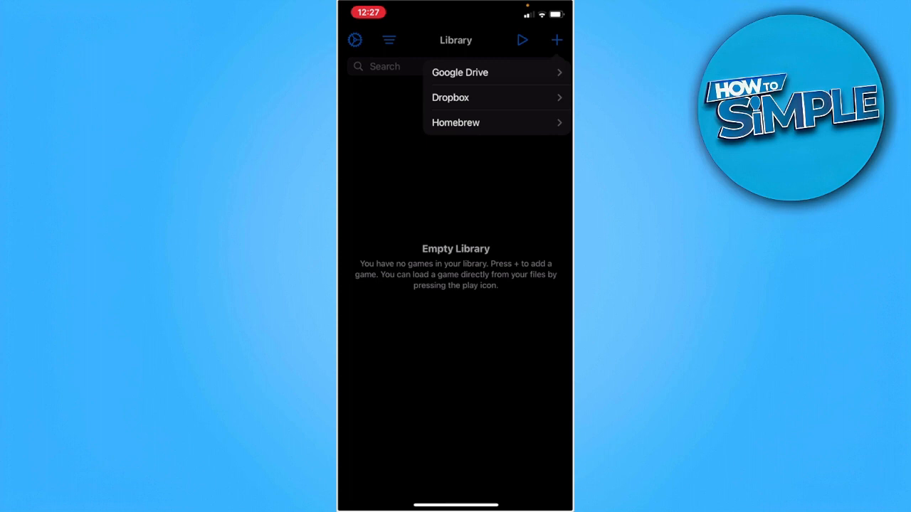
# Step: Add Beerjeweled from Homebrew to the Library and open its game menu
pyautogui.click(456, 122)
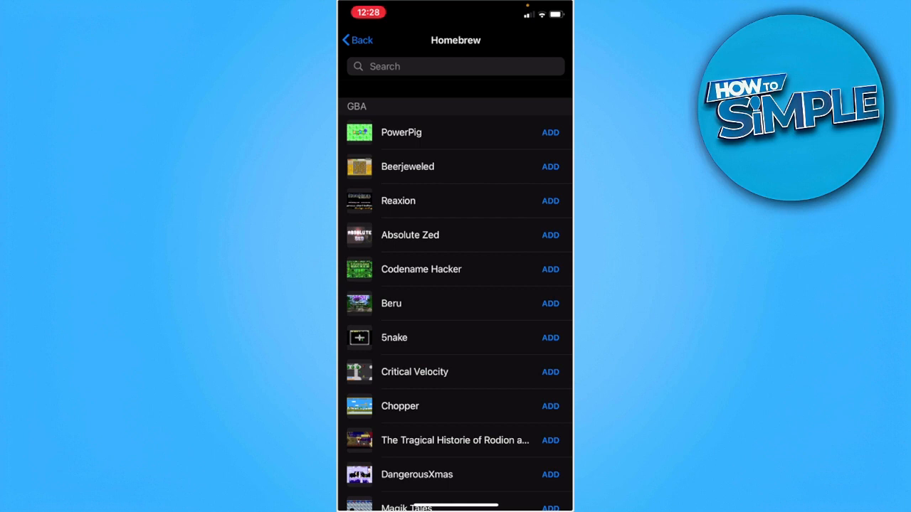
pyautogui.click(550, 167)
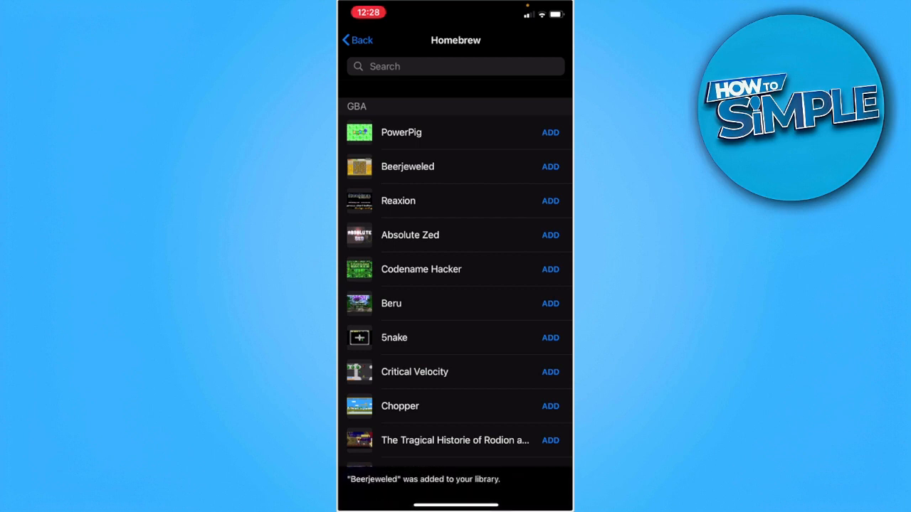
pyautogui.click(356, 40)
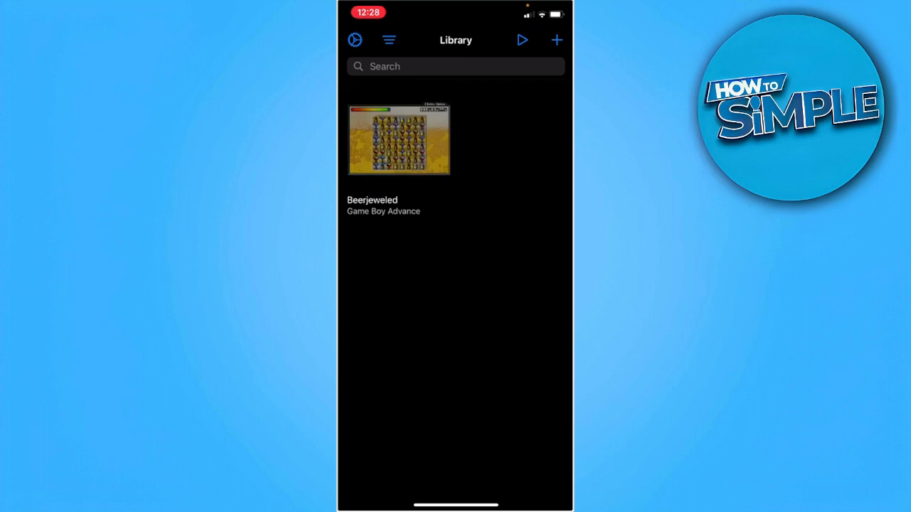
pyautogui.click(398, 139)
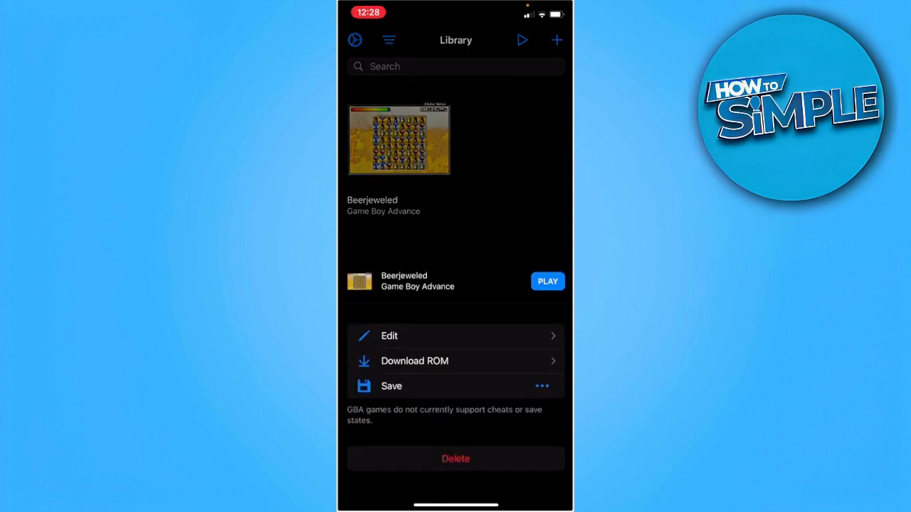